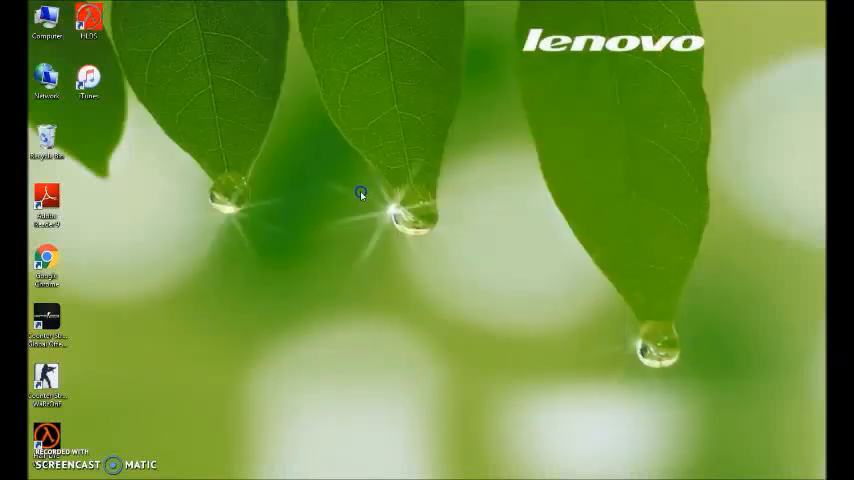
{"action": "mouse_move", "coordinate": [362, 195]}
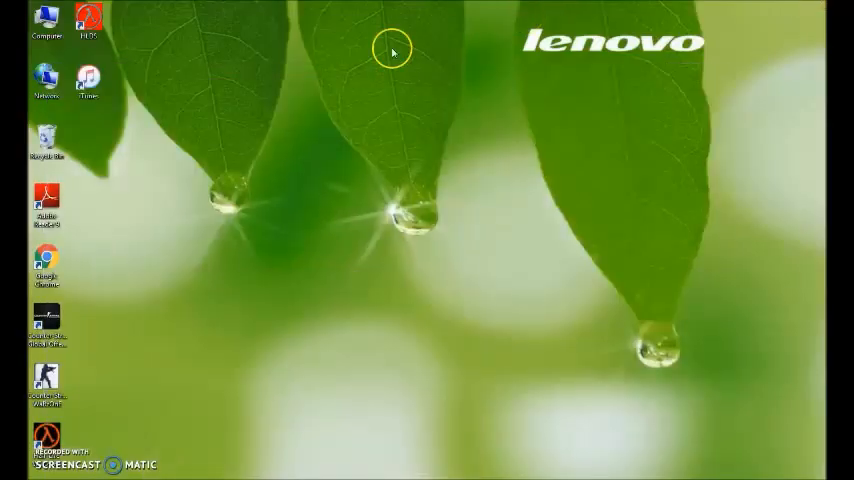
{"action": "mouse_move", "coordinate": [148, 92]}
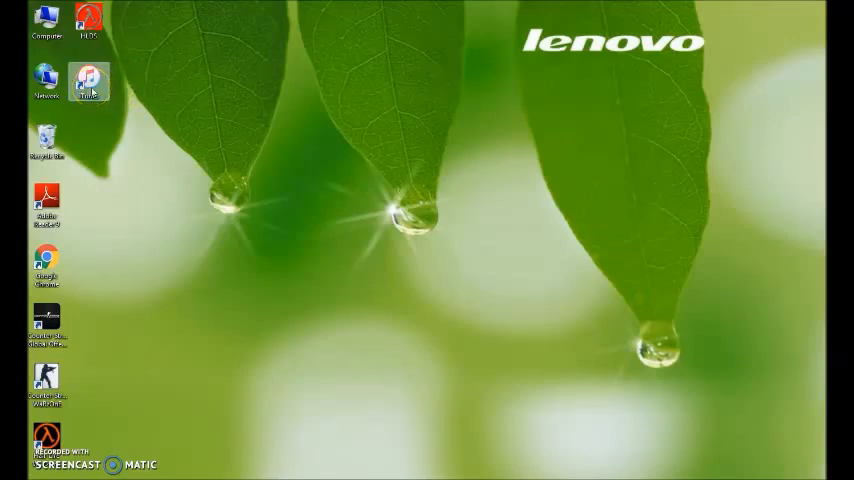
Launch iTunes, open the connected iPod's Summary page, and sync it with the library
{"action": "double_click", "coordinate": [88, 82]}
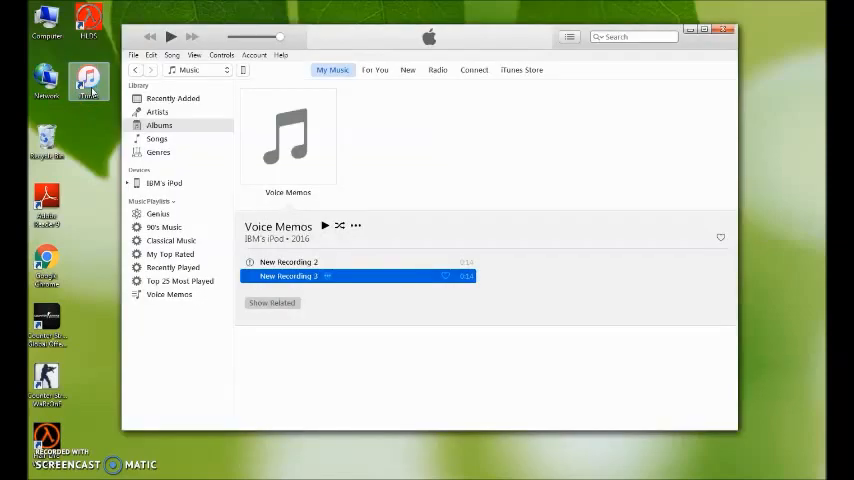
{"action": "mouse_move", "coordinate": [187, 101]}
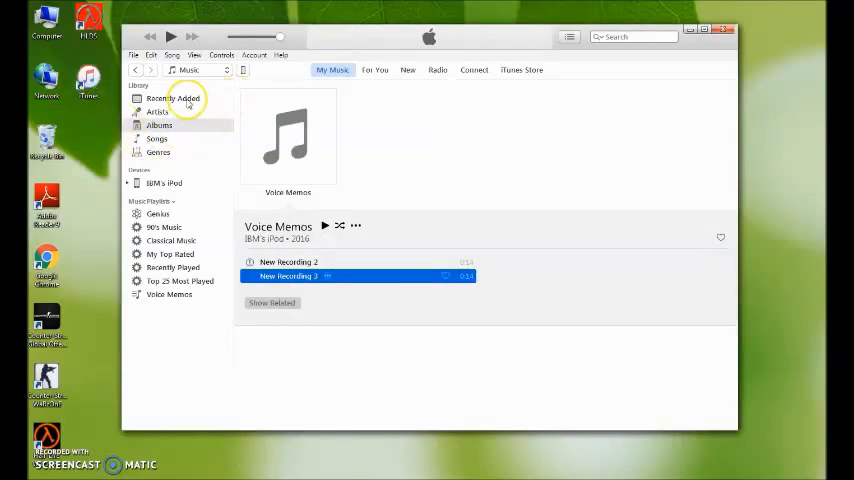
{"action": "left_click", "coordinate": [172, 98]}
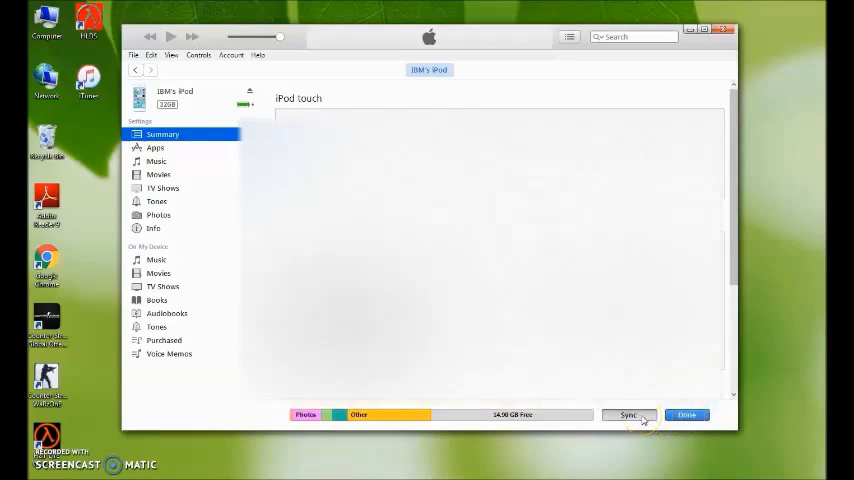
{"action": "left_click", "coordinate": [627, 414]}
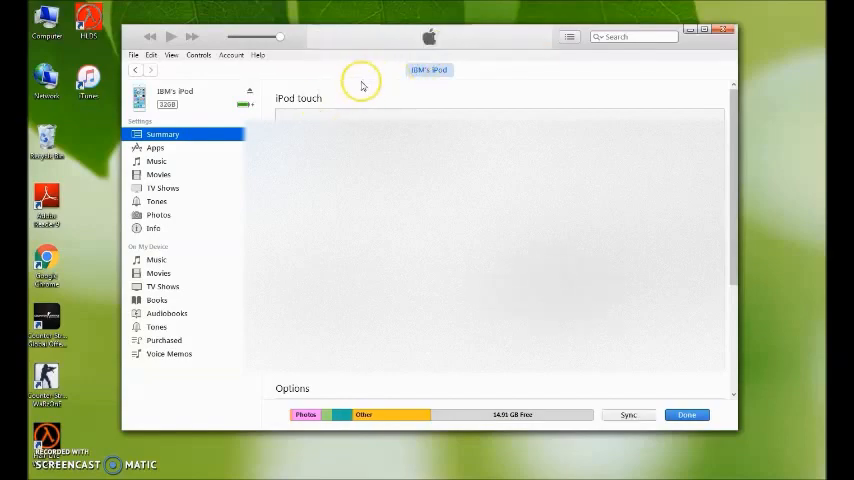
{"action": "mouse_move", "coordinate": [343, 113]}
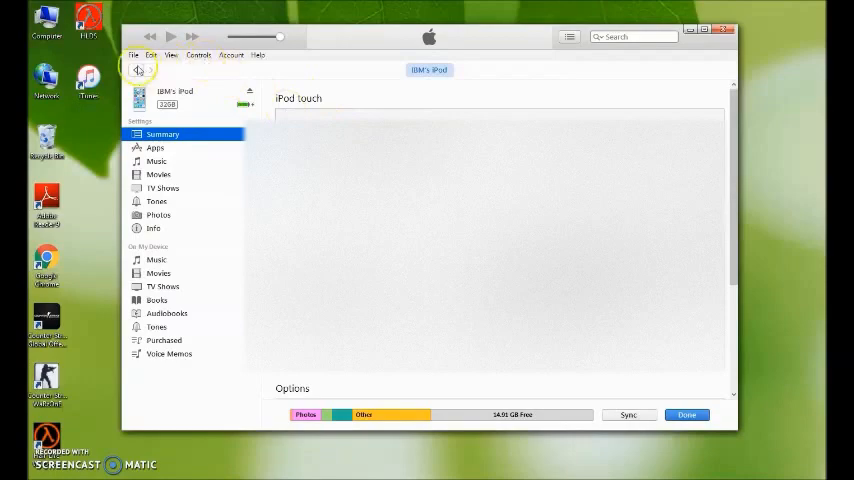
Return to the Music library, after trying Movies and TV Shows, and browse Albums to find Voice Memos
{"action": "left_click", "coordinate": [138, 70]}
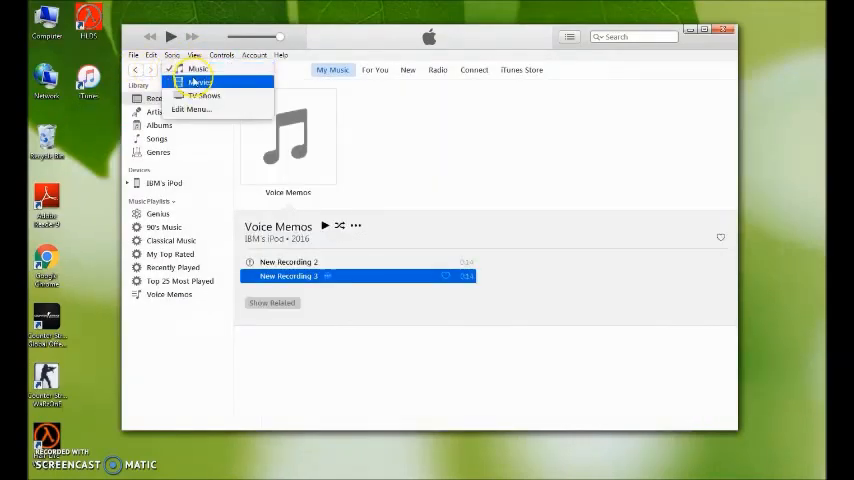
{"action": "left_click", "coordinate": [200, 68]}
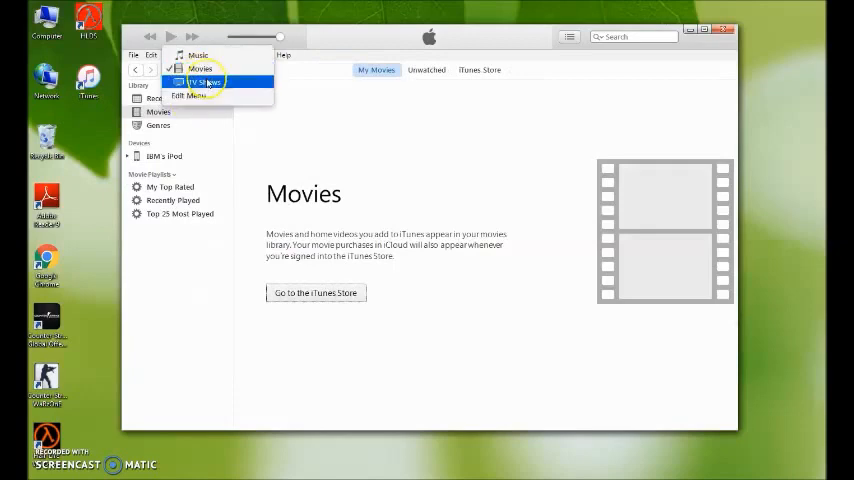
{"action": "left_click", "coordinate": [205, 82]}
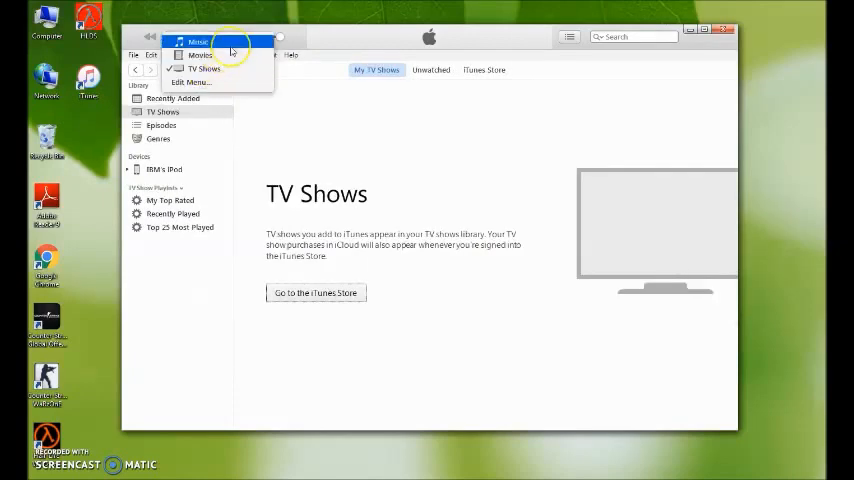
{"action": "left_click", "coordinate": [198, 42]}
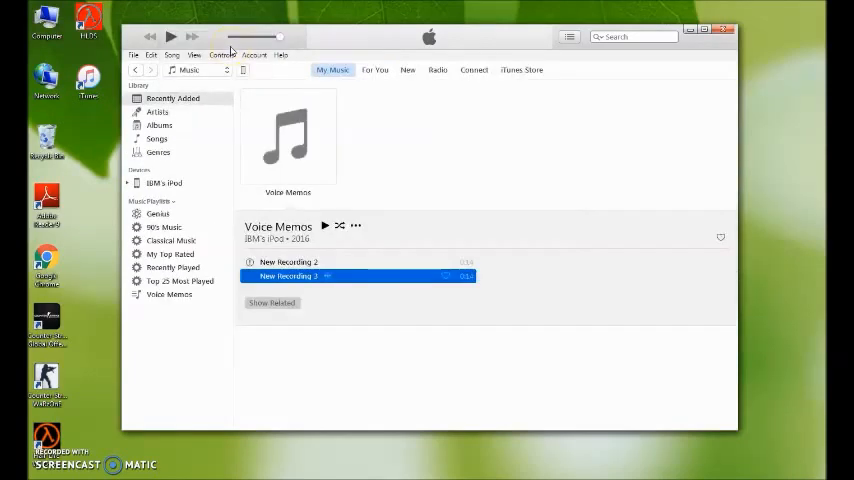
{"action": "mouse_move", "coordinate": [175, 138]}
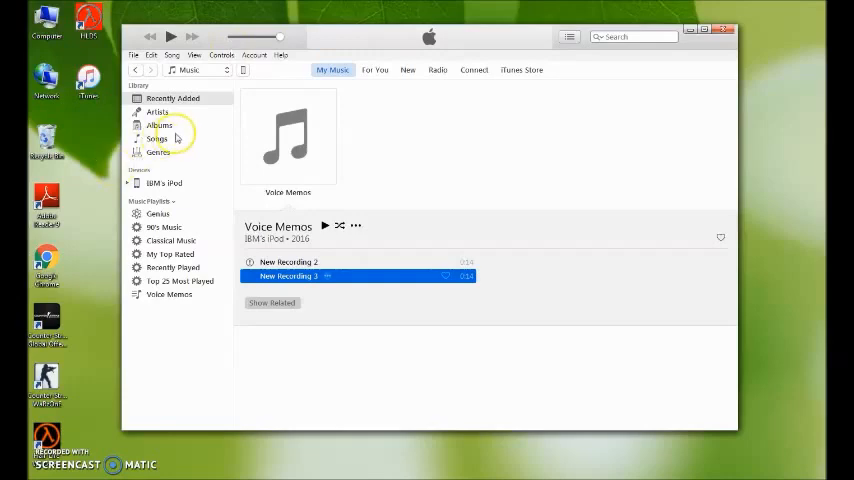
{"action": "left_click", "coordinate": [159, 125]}
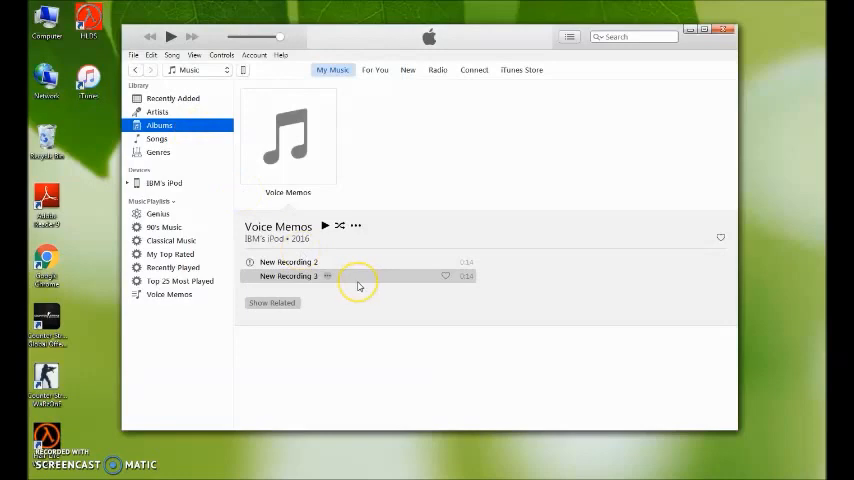
Play New Recording 3 and reveal its audio file in Windows Explorer
{"action": "double_click", "coordinate": [288, 276]}
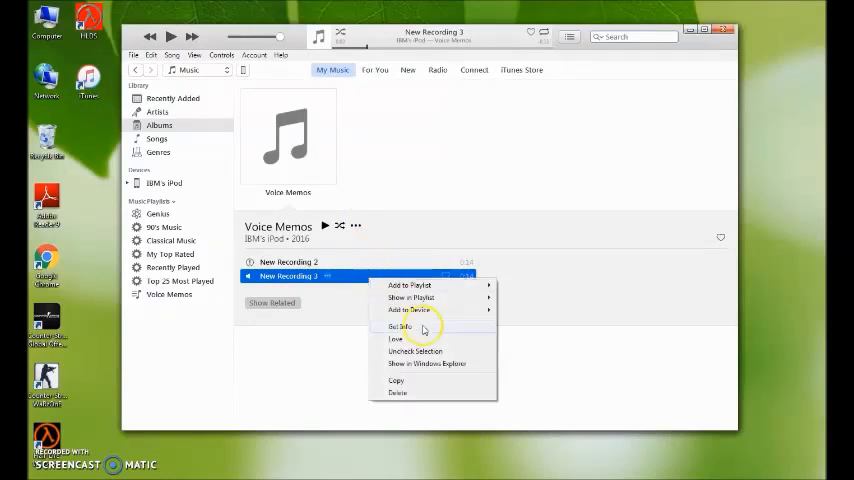
{"action": "mouse_move", "coordinate": [398, 367]}
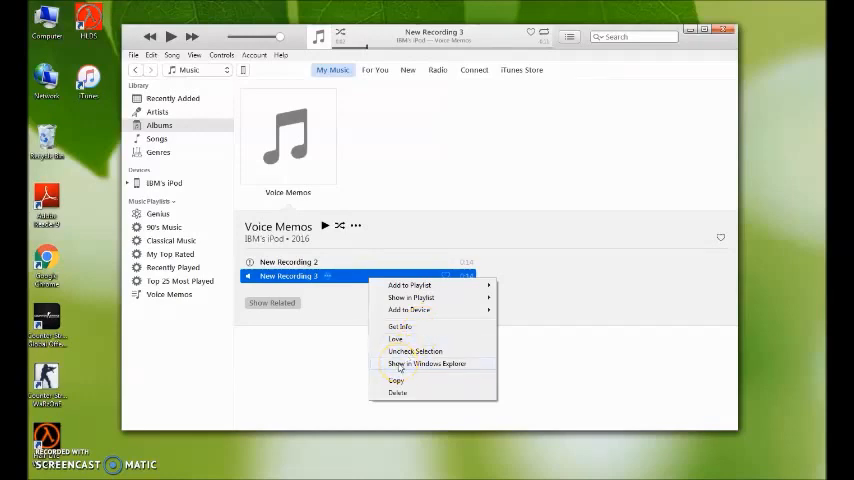
{"action": "mouse_move", "coordinate": [417, 367]}
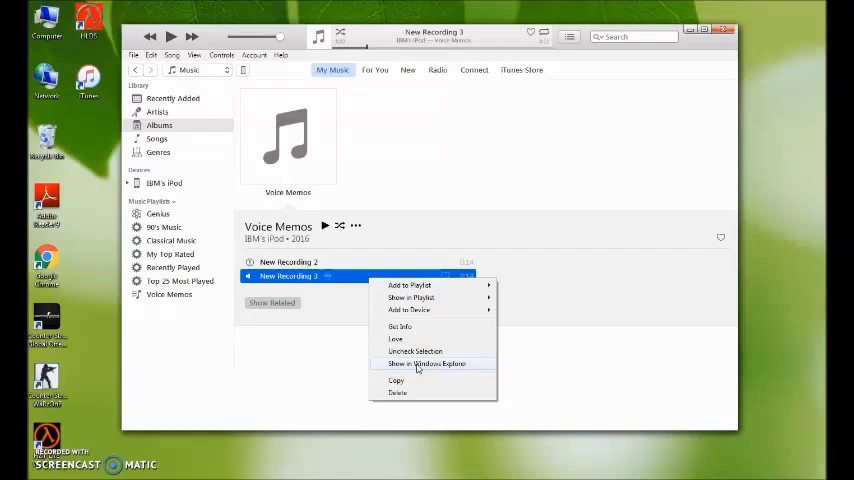
{"action": "left_click", "coordinate": [426, 363]}
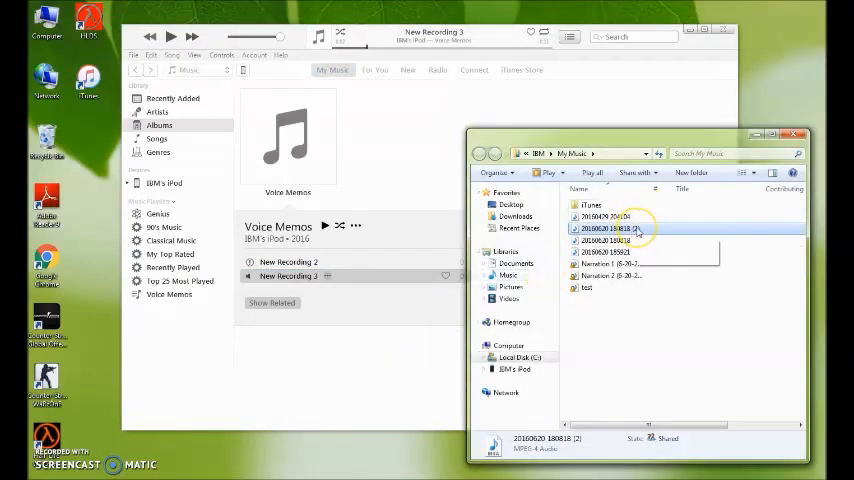
{"action": "mouse_move", "coordinate": [635, 229]}
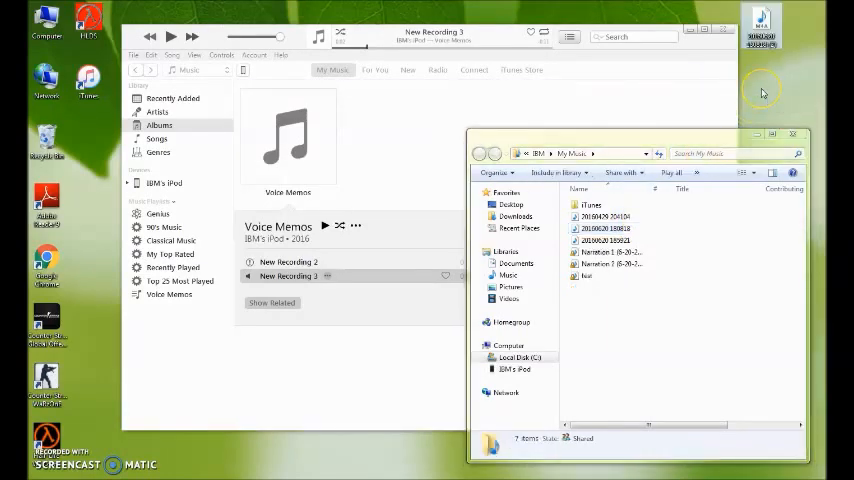
{"action": "mouse_move", "coordinate": [733, 138]}
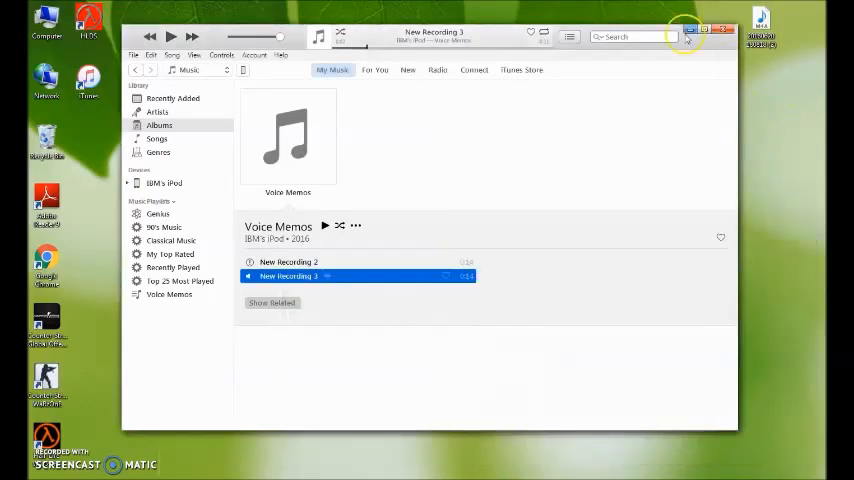
Minimize iTunes and launch Movie Maker from the Start menu search results
{"action": "left_click", "coordinate": [723, 29]}
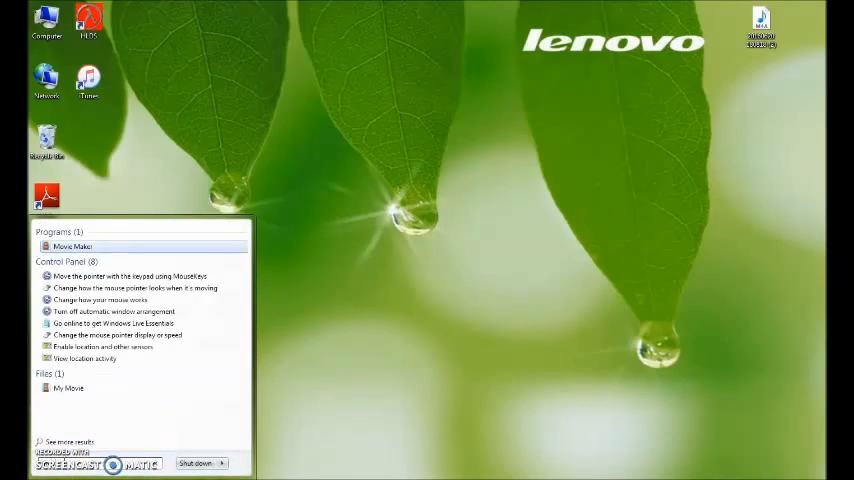
{"action": "mouse_move", "coordinate": [140, 265]}
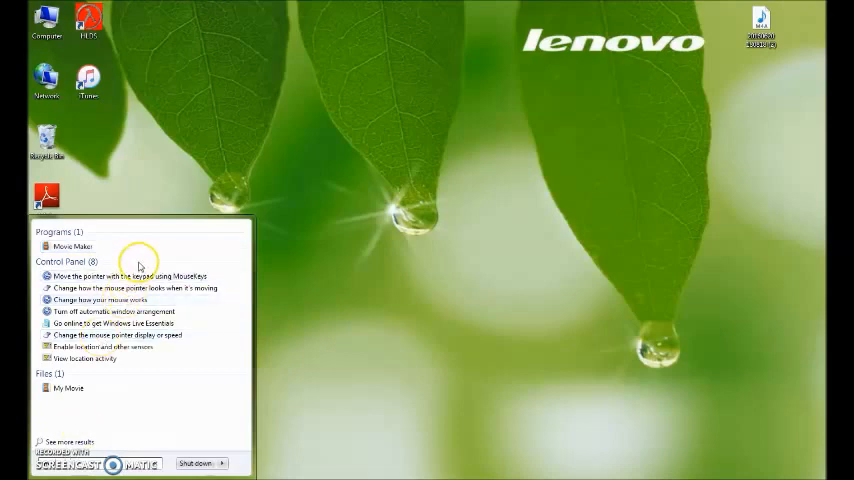
{"action": "left_click", "coordinate": [71, 246]}
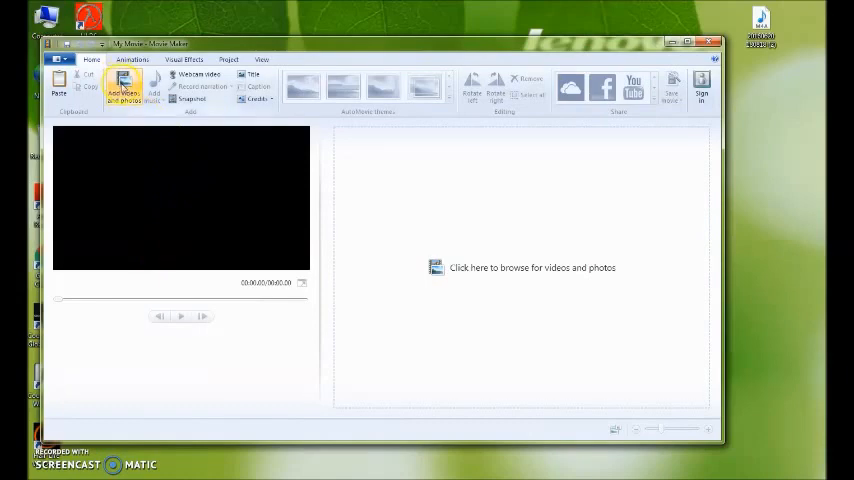
Add the Wildlife video from the Sample Videos folder to the project
{"action": "left_click", "coordinate": [123, 88]}
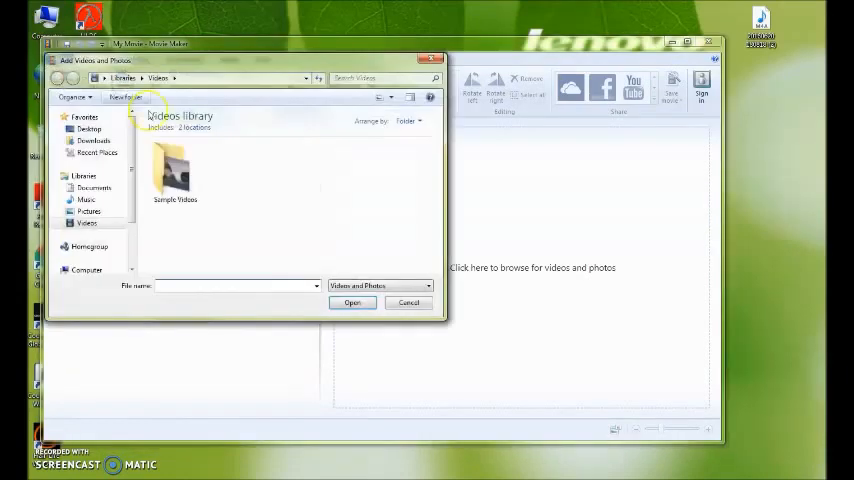
{"action": "double_click", "coordinate": [175, 170]}
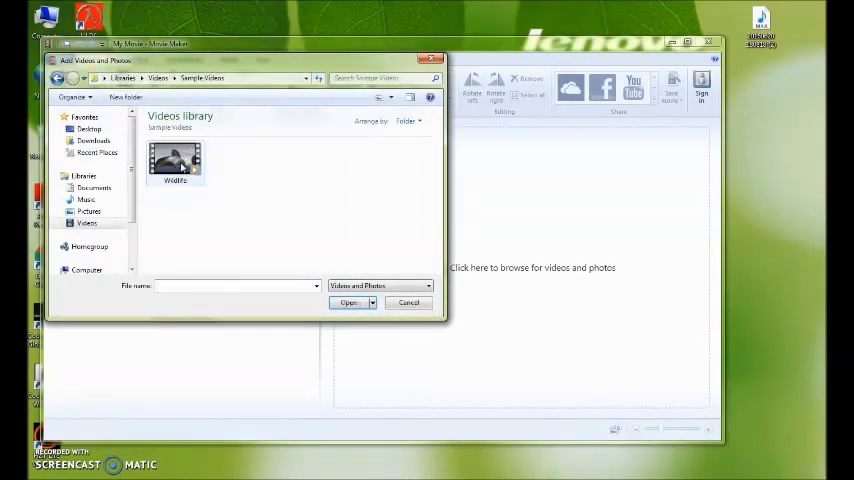
{"action": "left_click", "coordinate": [348, 302]}
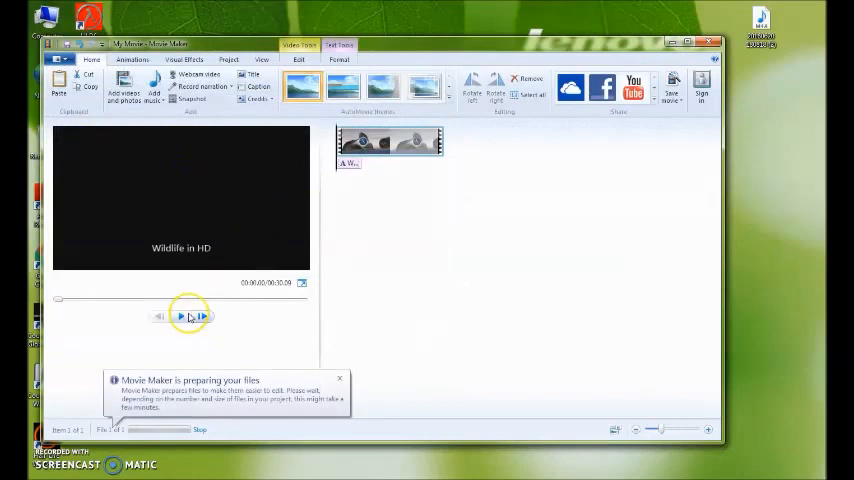
Preview the Wildlife clip, playing it and jumping to different moments
{"action": "left_click", "coordinate": [182, 316]}
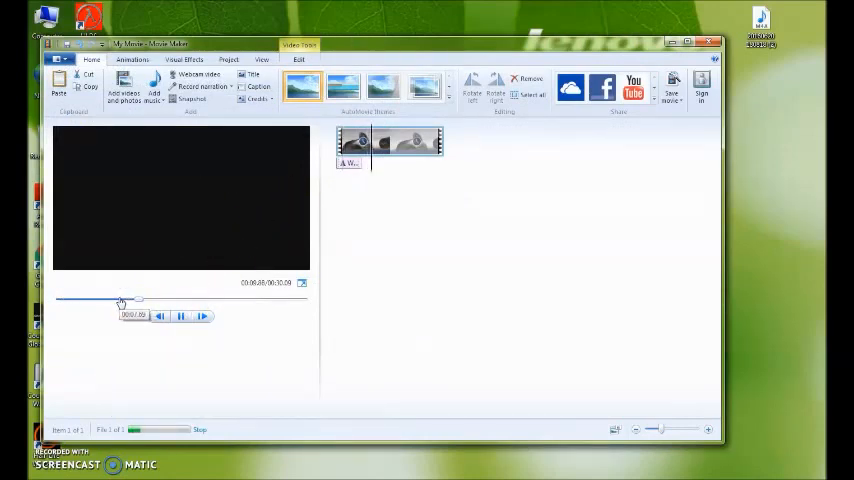
{"action": "left_click", "coordinate": [160, 316]}
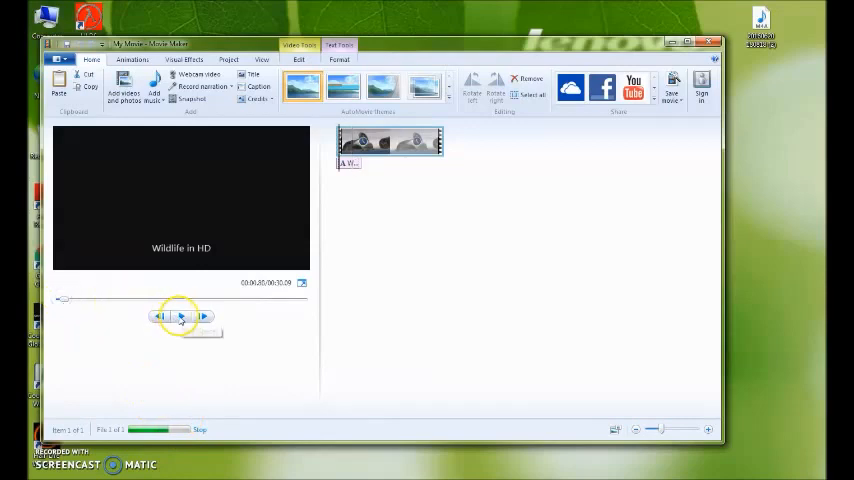
{"action": "left_click", "coordinate": [181, 316]}
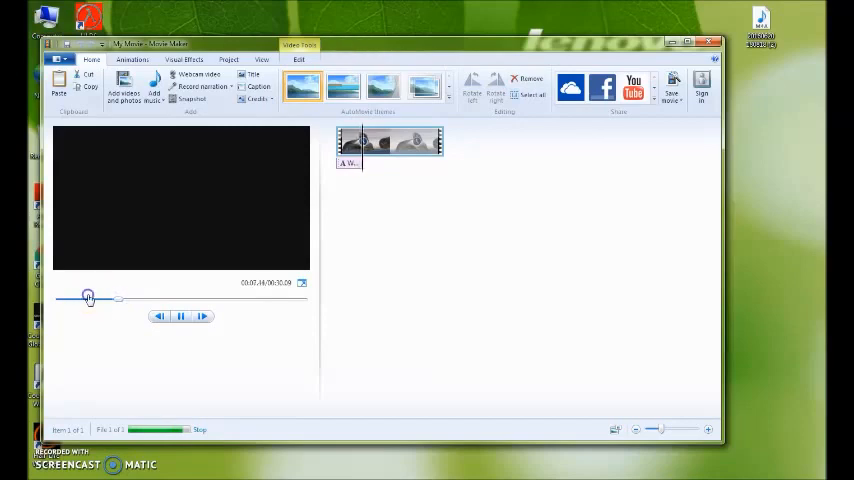
{"action": "left_click", "coordinate": [181, 316]}
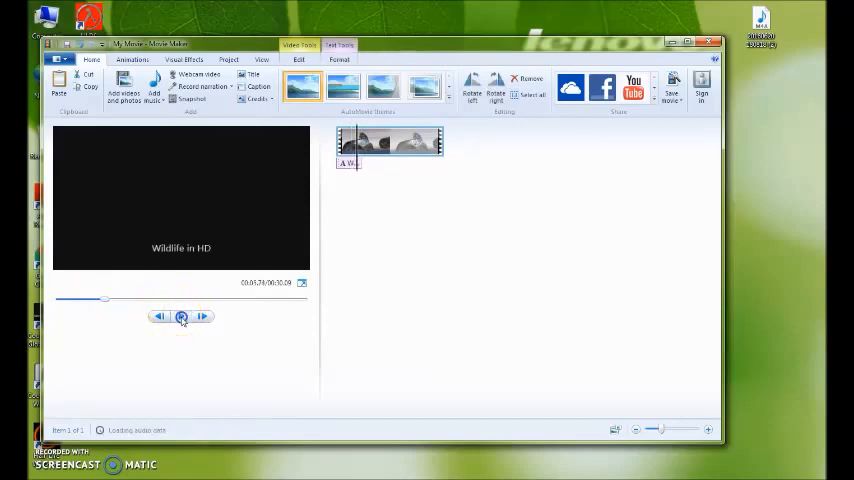
{"action": "left_click", "coordinate": [181, 316]}
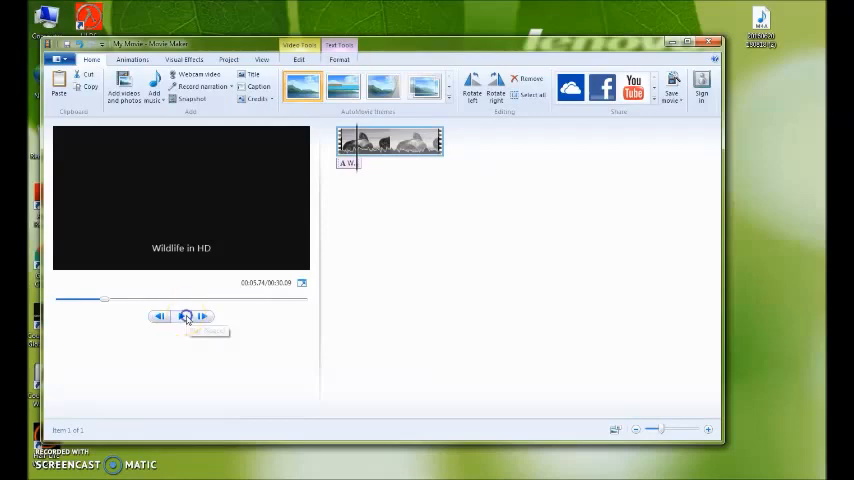
{"action": "left_click", "coordinate": [181, 316]}
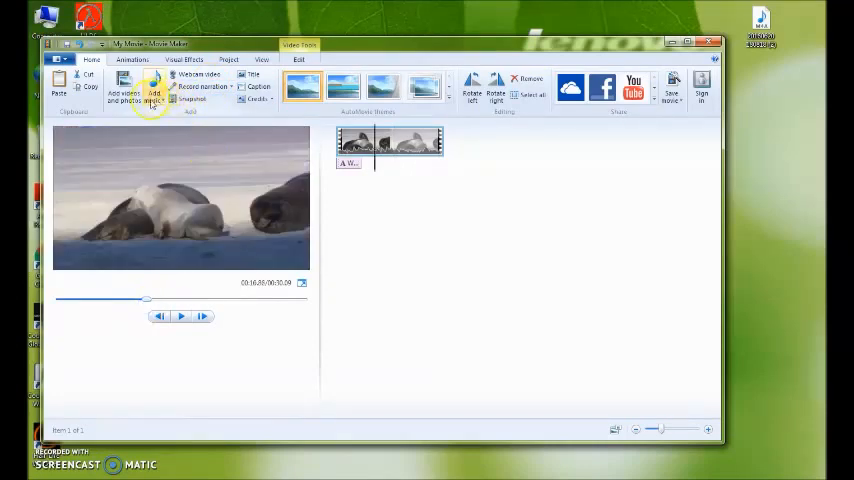
Insert the recording's audio file as music using Add music from PC
{"action": "left_click", "coordinate": [154, 90]}
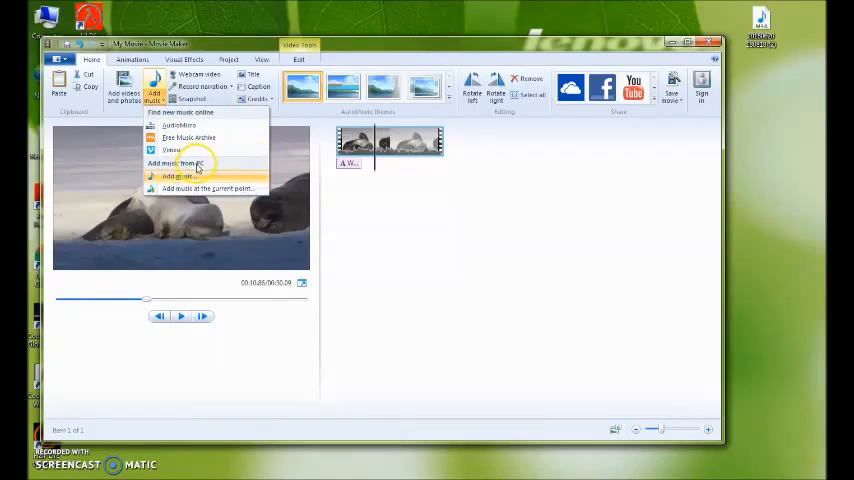
{"action": "left_click", "coordinate": [179, 163]}
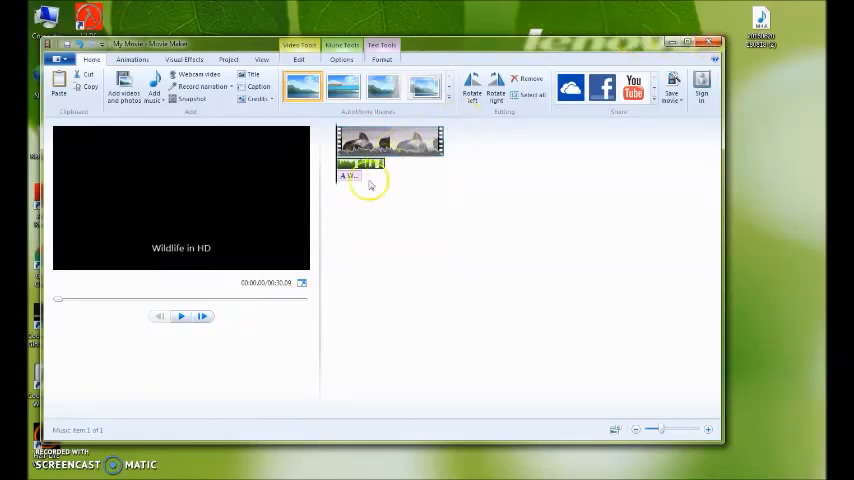
{"action": "mouse_move", "coordinate": [375, 163]}
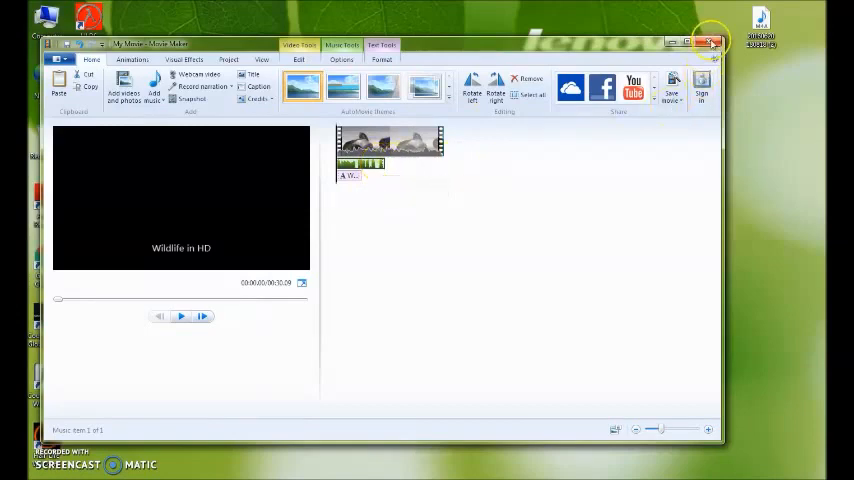
Close Movie Maker and choose No to discard the unsaved project
{"action": "left_click", "coordinate": [714, 43]}
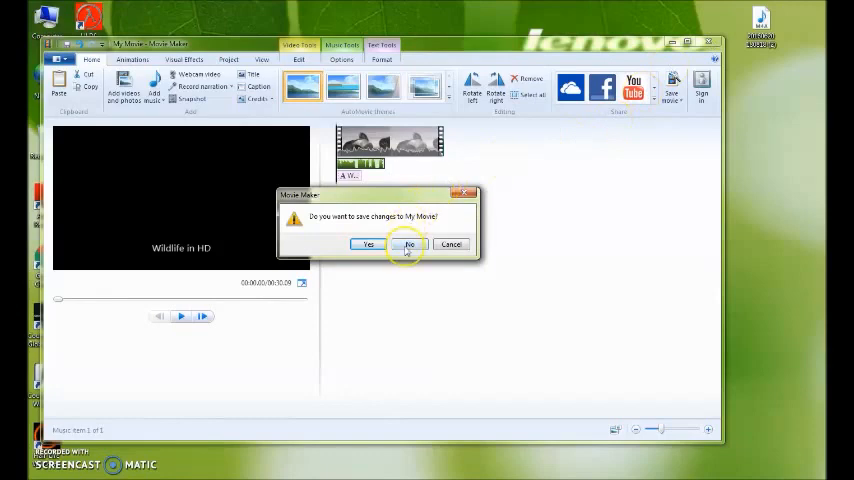
{"action": "left_click", "coordinate": [408, 244]}
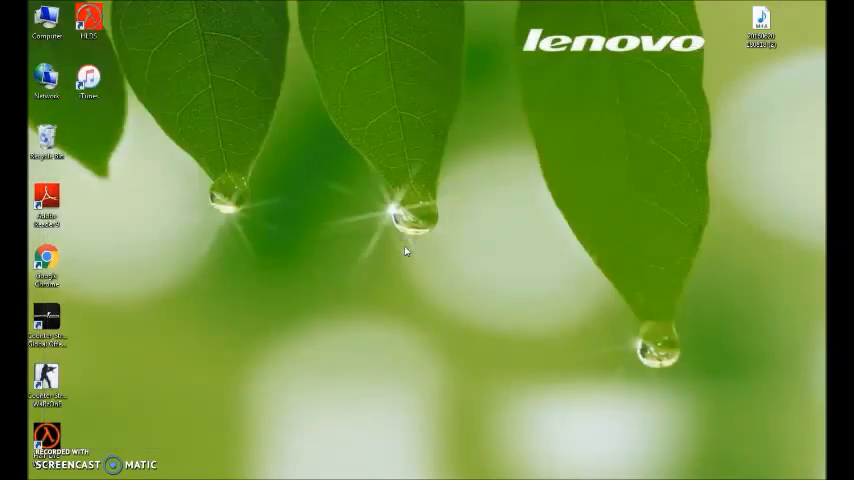
{"action": "mouse_move", "coordinate": [324, 292]}
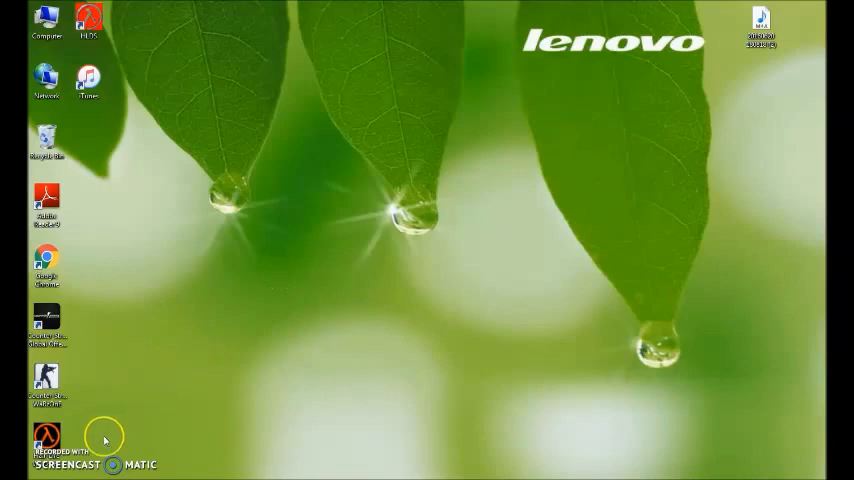
{"action": "mouse_move", "coordinate": [80, 447]}
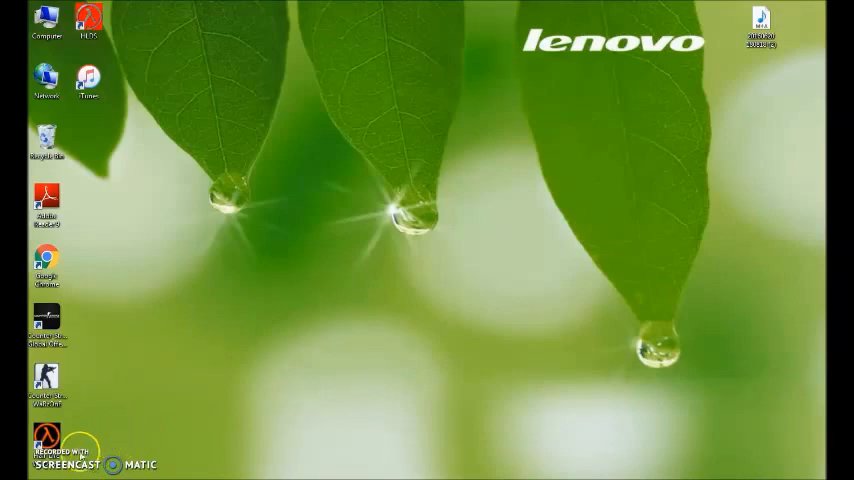
{"action": "mouse_move", "coordinate": [130, 374]}
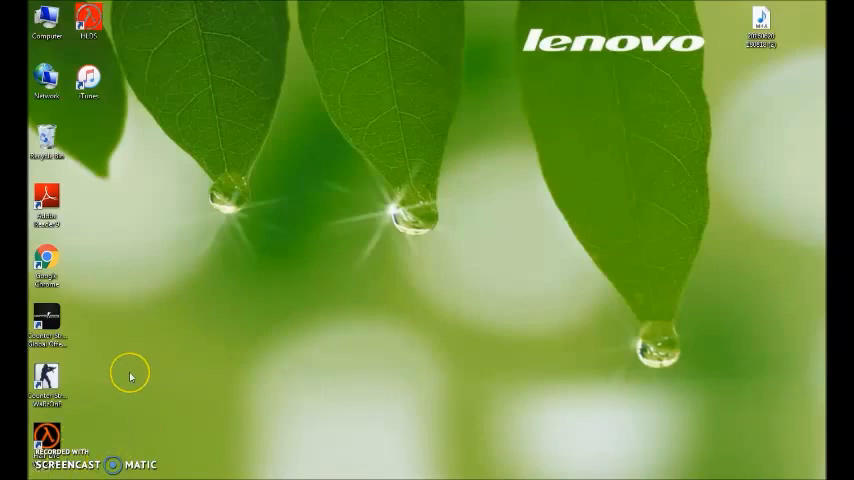